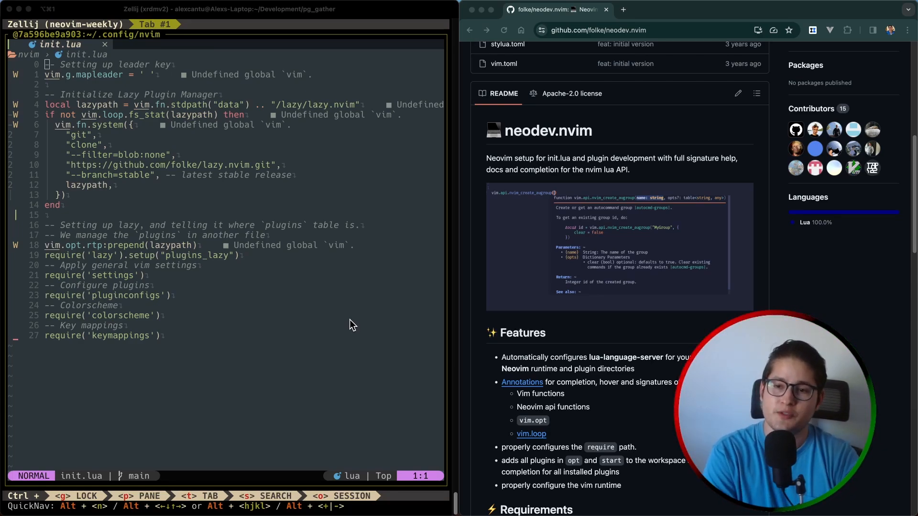
# Scroll init.lua to the vim.fn.stdpath lazypath line showing the Undefined global `vim` diagnostic.
pyautogui.scroll(3)
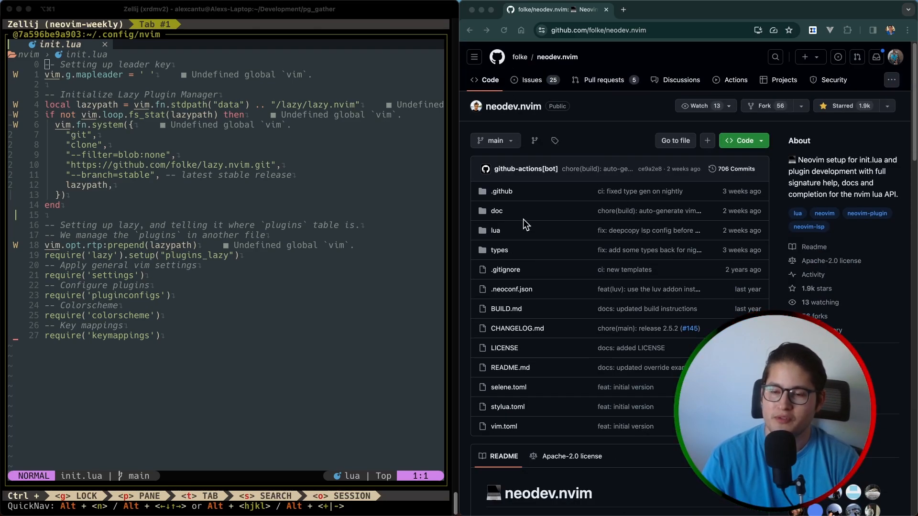
pyautogui.scroll(-3)
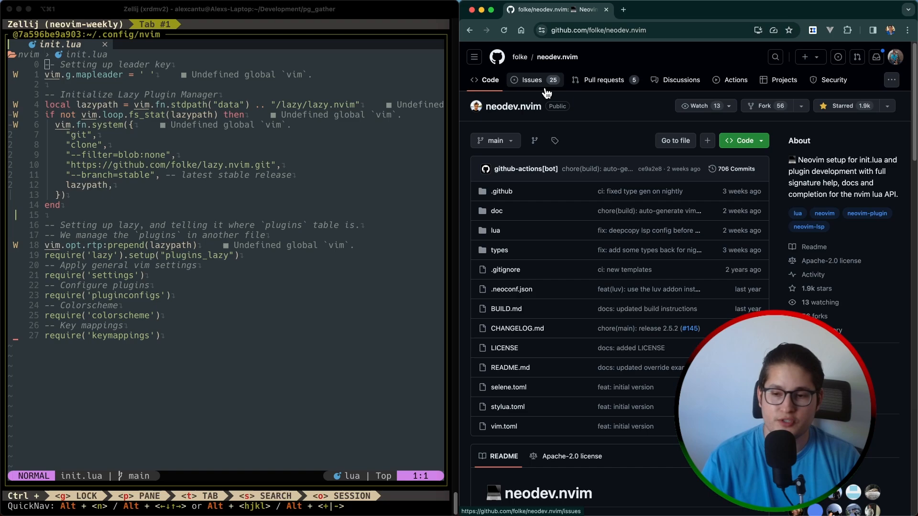
pyautogui.scroll(-3)
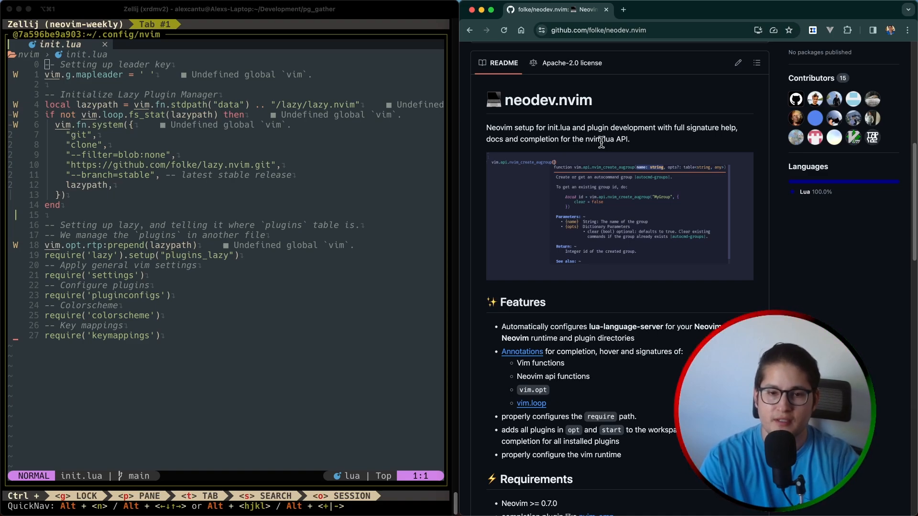
pyautogui.moveTo(358, 162)
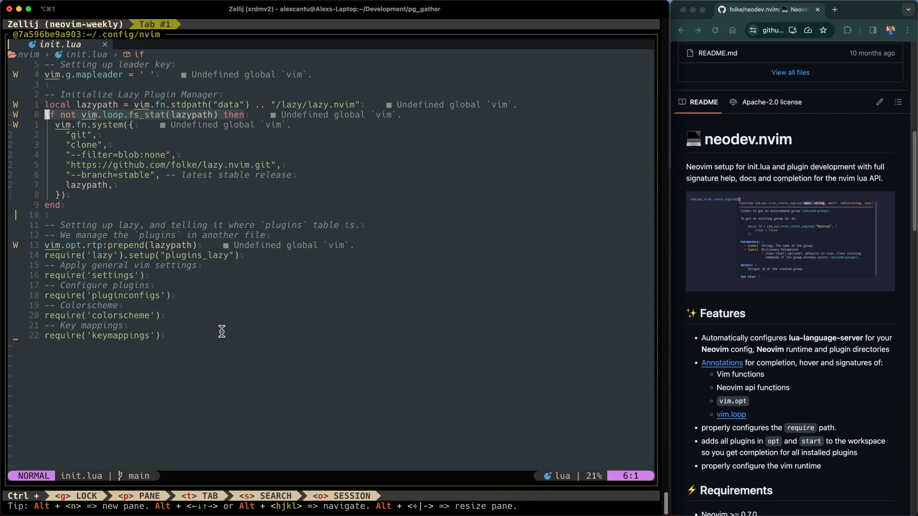
pyautogui.moveTo(227, 235)
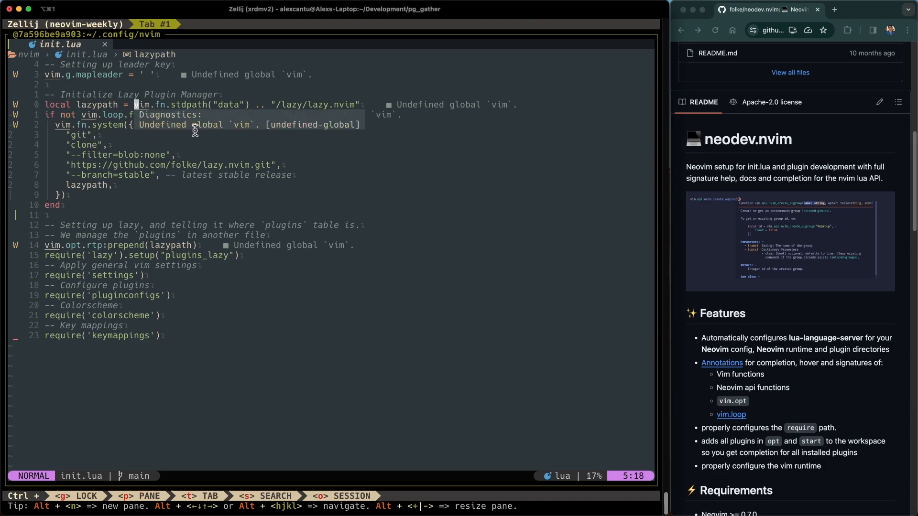
pyautogui.moveTo(252, 132)
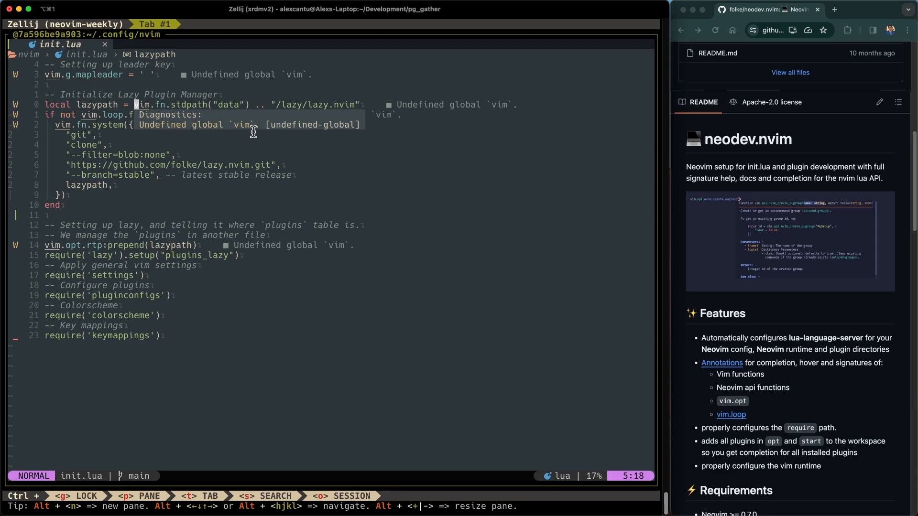
pyautogui.write(':T')
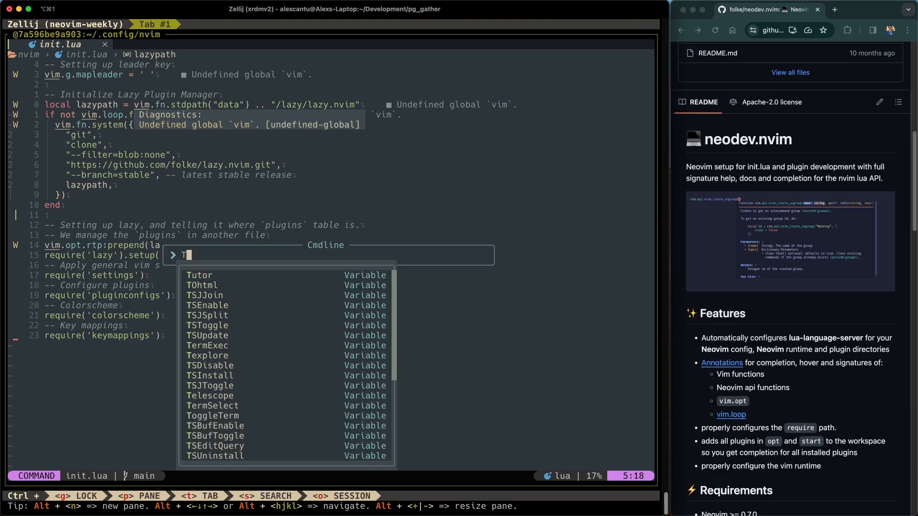
pyautogui.write('elescope d')
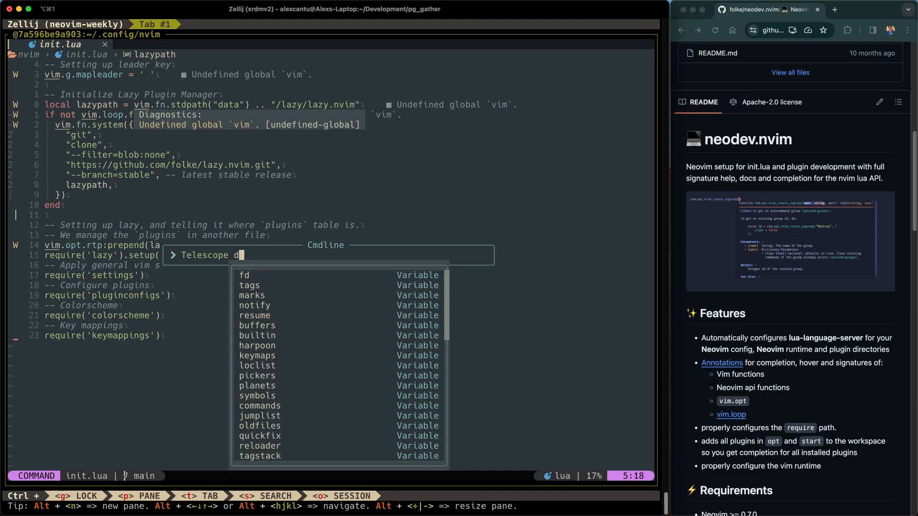
pyautogui.press('Enter')
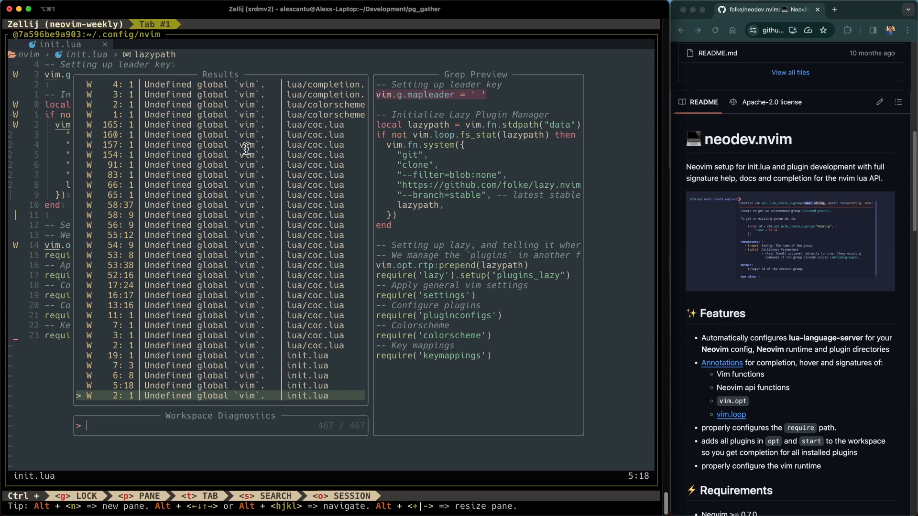
pyautogui.moveTo(242, 151)
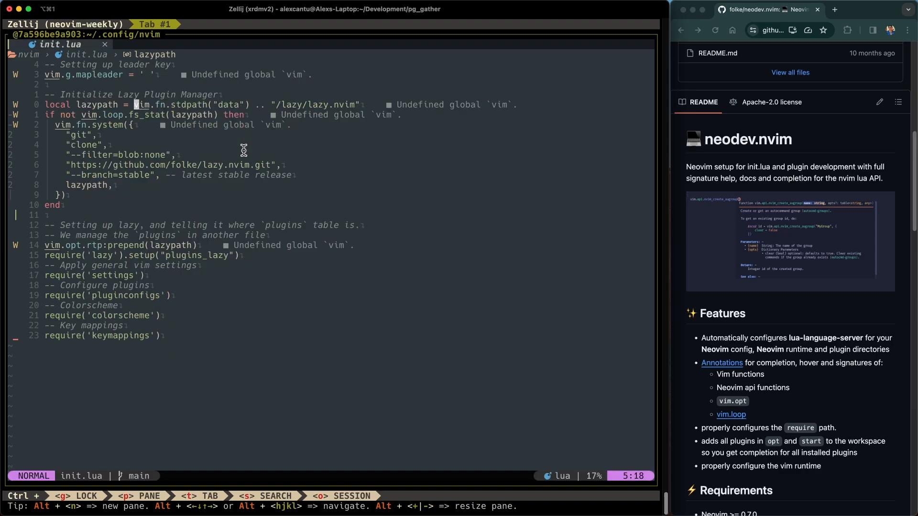
pyautogui.moveTo(503, 253)
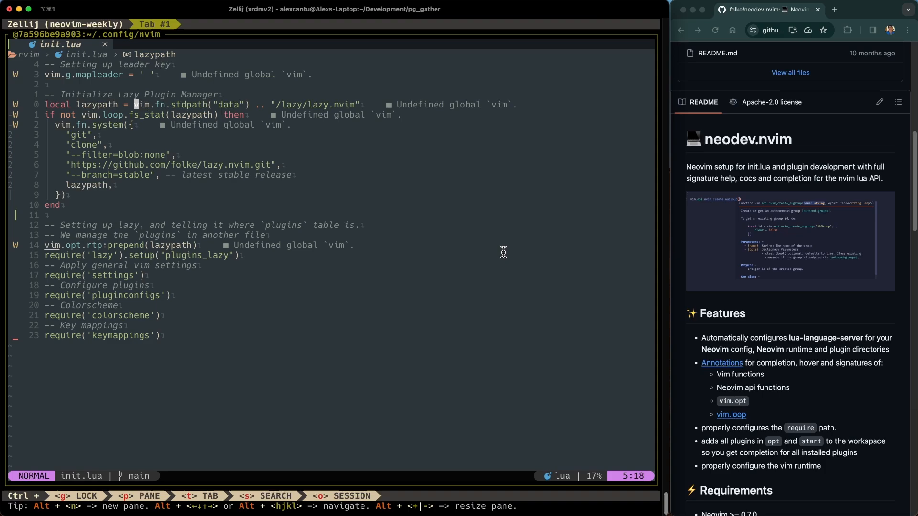
# Scroll to Requirements and search the neodev.nvim README for nvim-cmp, then lspconfig.
pyautogui.scroll(-3)
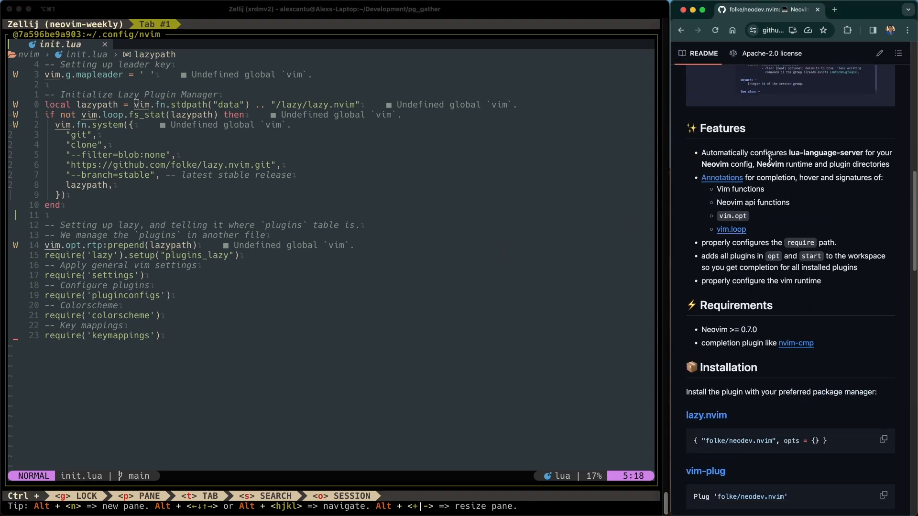
pyautogui.write('nvm-')
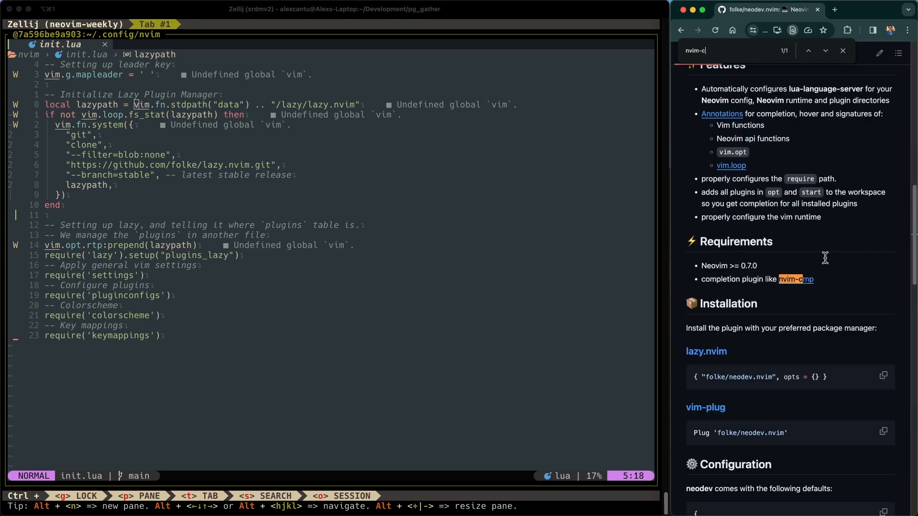
pyautogui.write('mp')
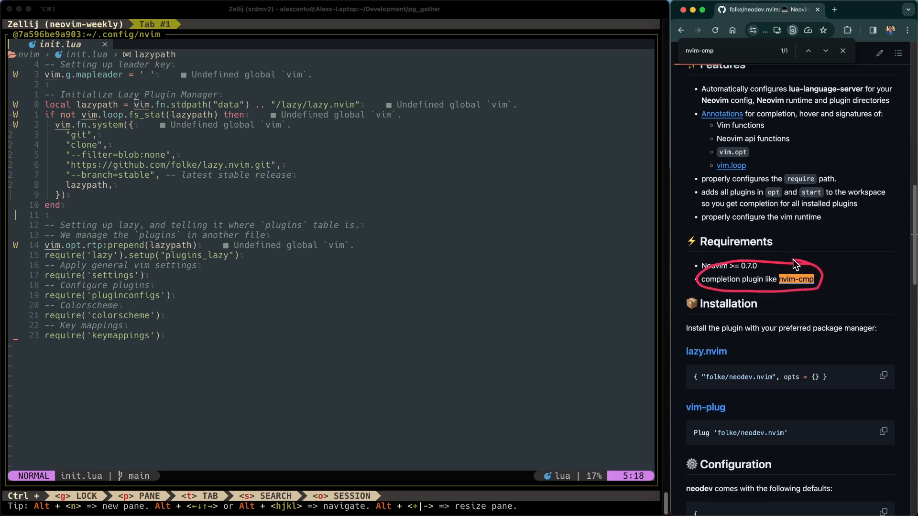
pyautogui.moveTo(740, 229)
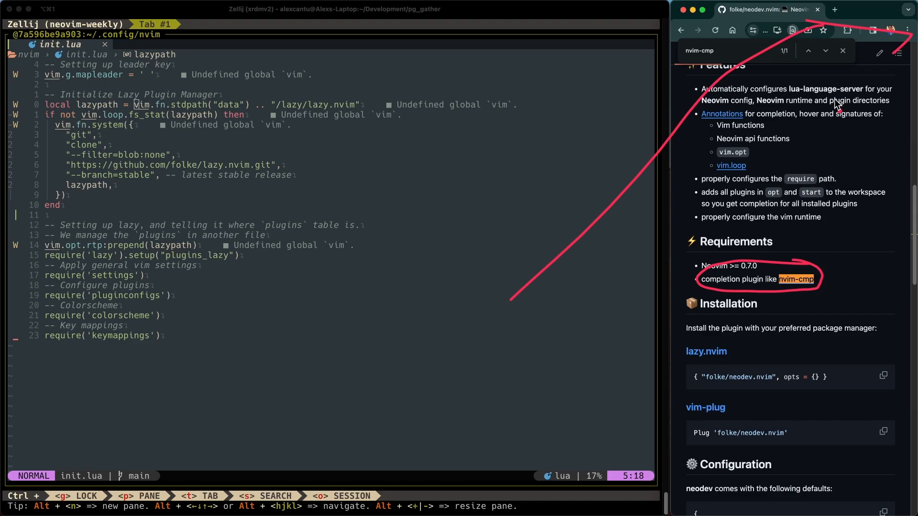
pyautogui.scroll(-3)
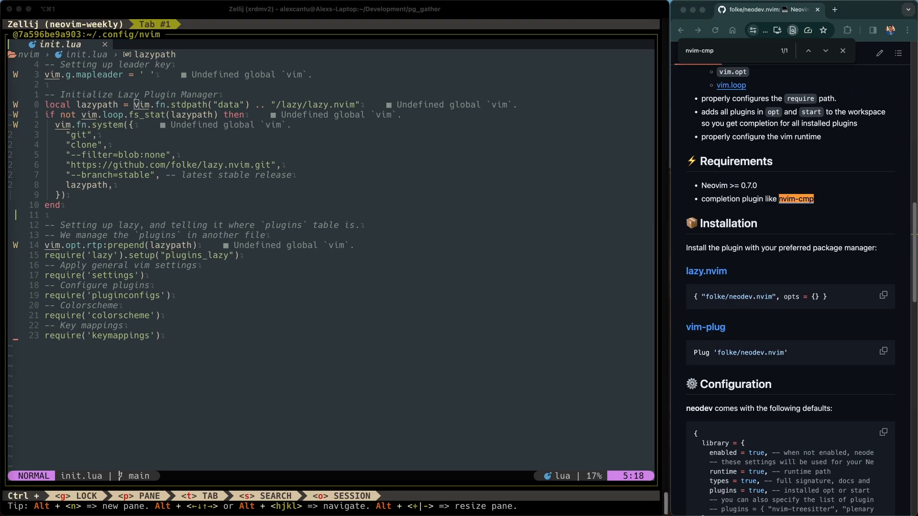
pyautogui.moveTo(772, 238)
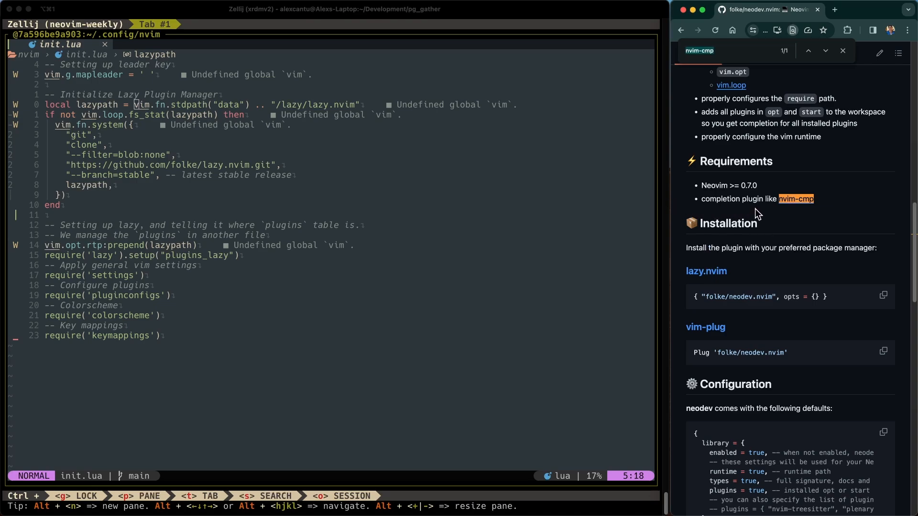
pyautogui.write('lspconfig')
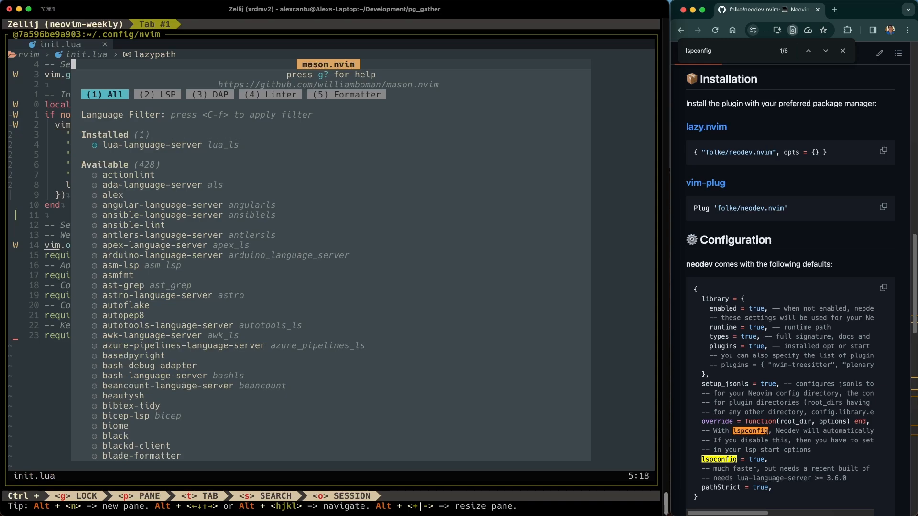
pyautogui.moveTo(198, 139)
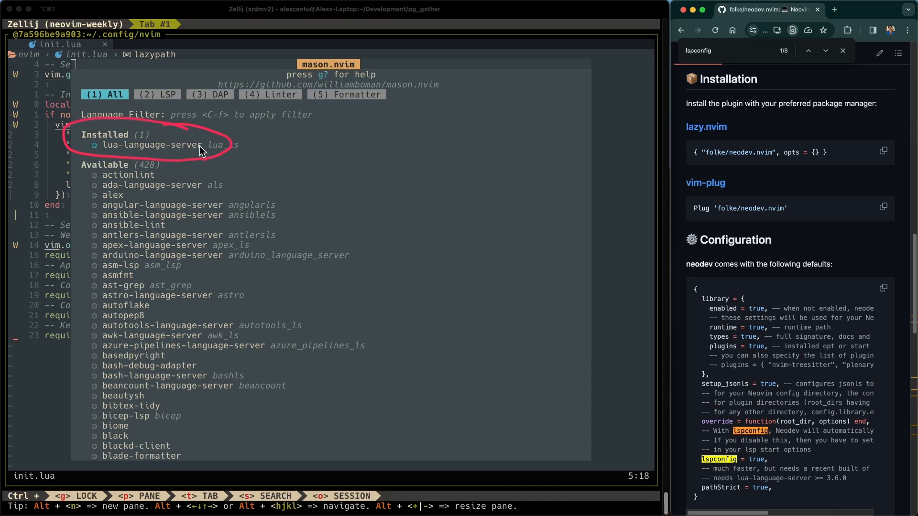
pyautogui.moveTo(253, 149)
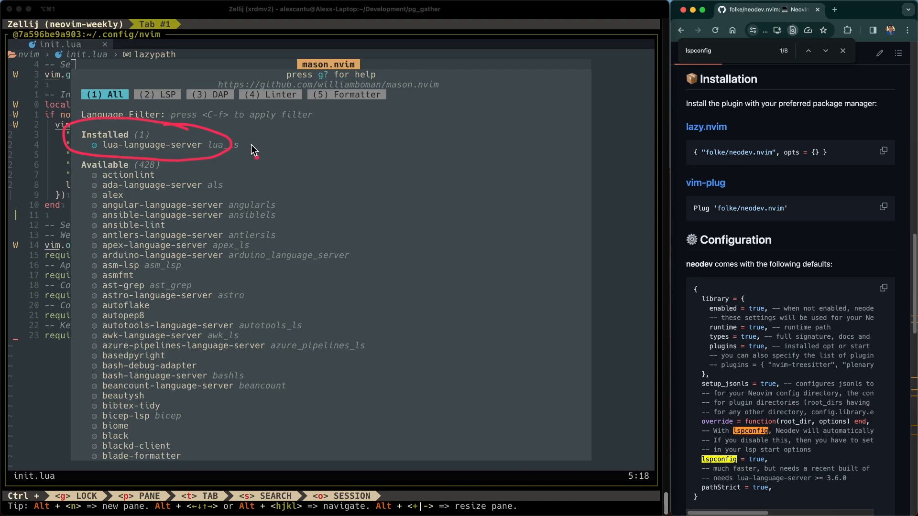
pyautogui.moveTo(252, 156)
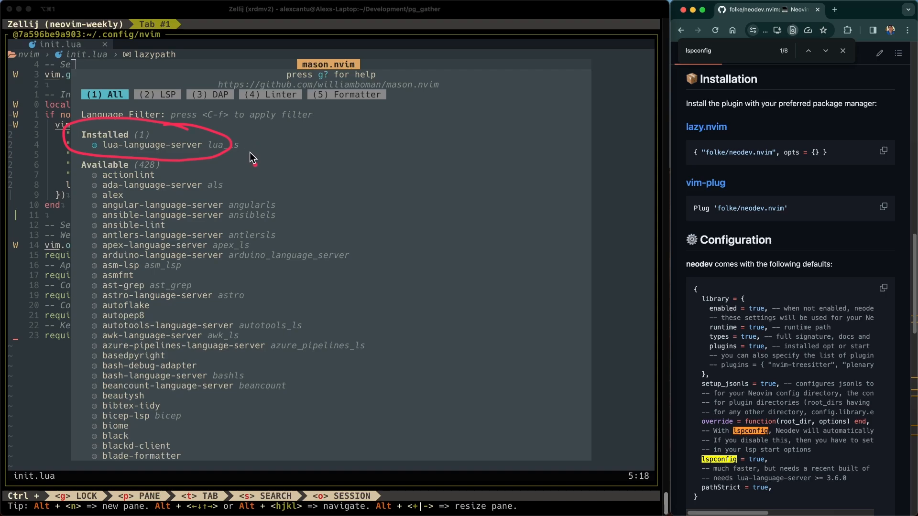
pyautogui.moveTo(318, 286)
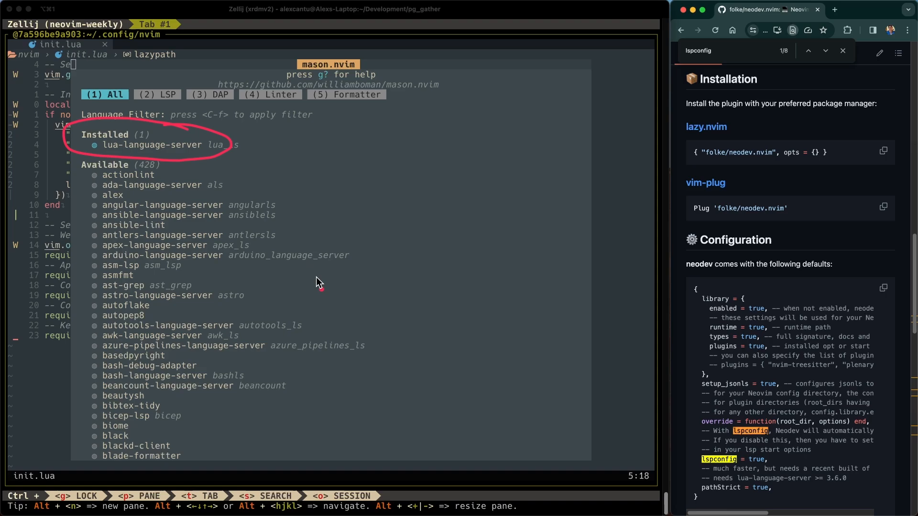
pyautogui.moveTo(440, 259)
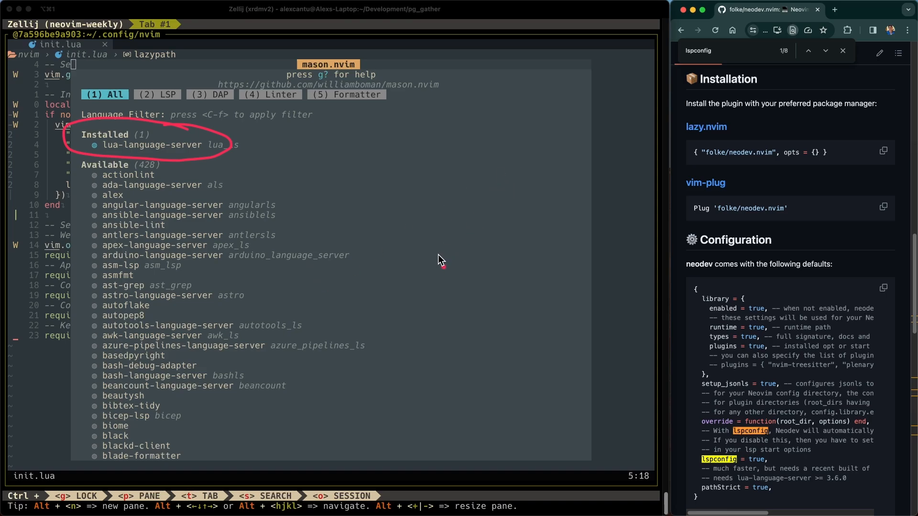
pyautogui.moveTo(857, 16)
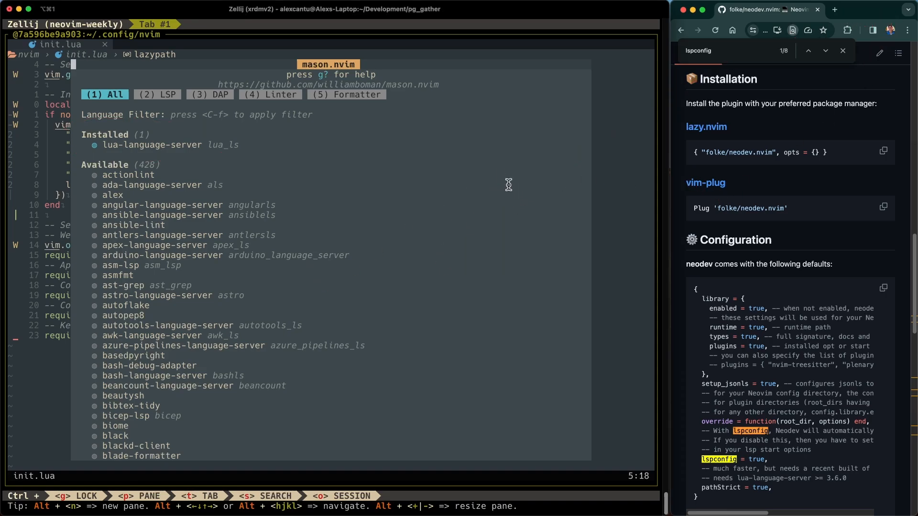
# Close the Mason window after seeing lua-language-server (lua_ls) listed as installed.
pyautogui.press('q')
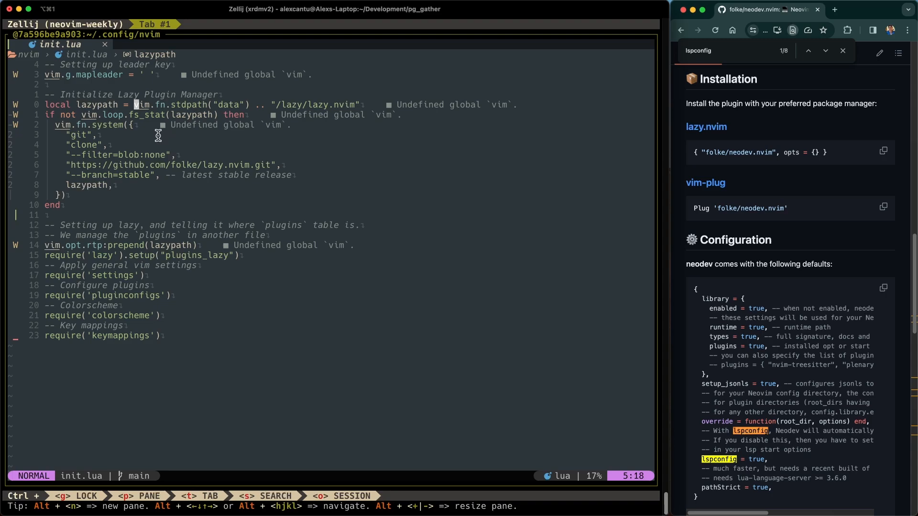
pyautogui.moveTo(154, 143)
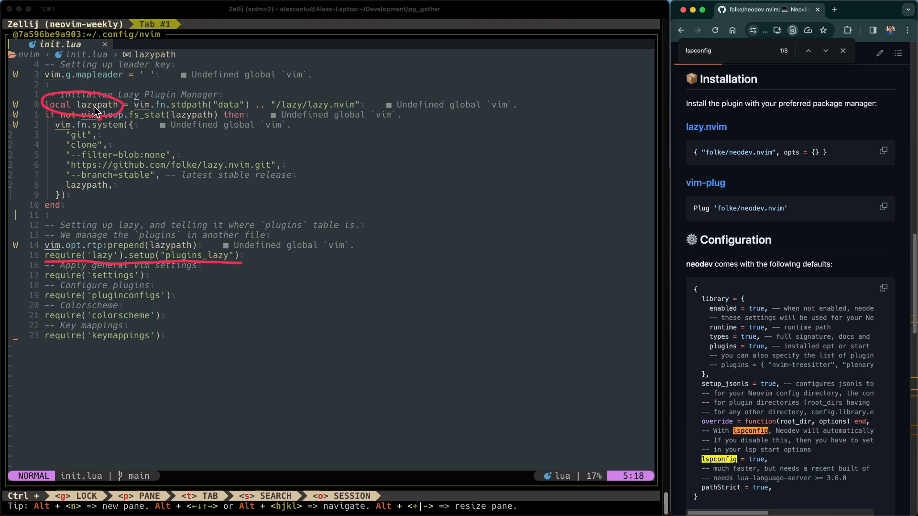
pyautogui.moveTo(73, 252)
pyautogui.write('plugins_la')
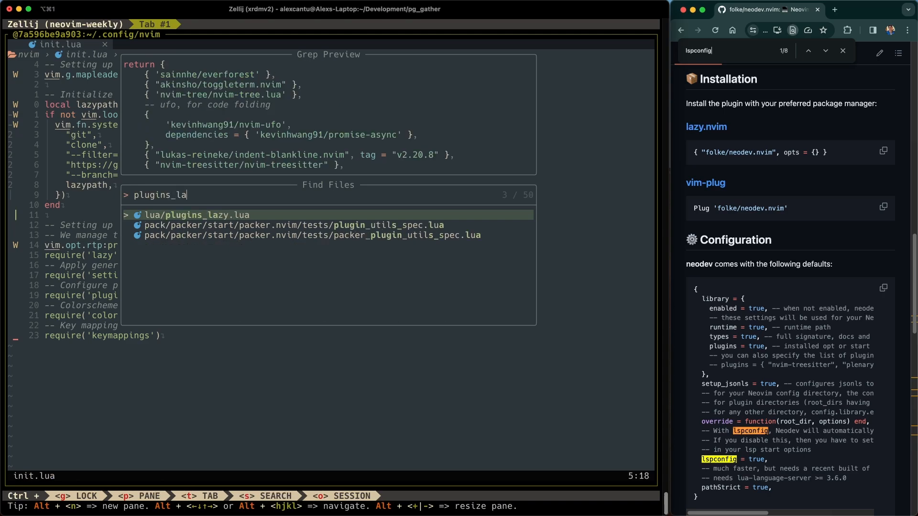
# Open plugins_lazy.lua and scroll to the end of its plugin list.
pyautogui.press('Enter')
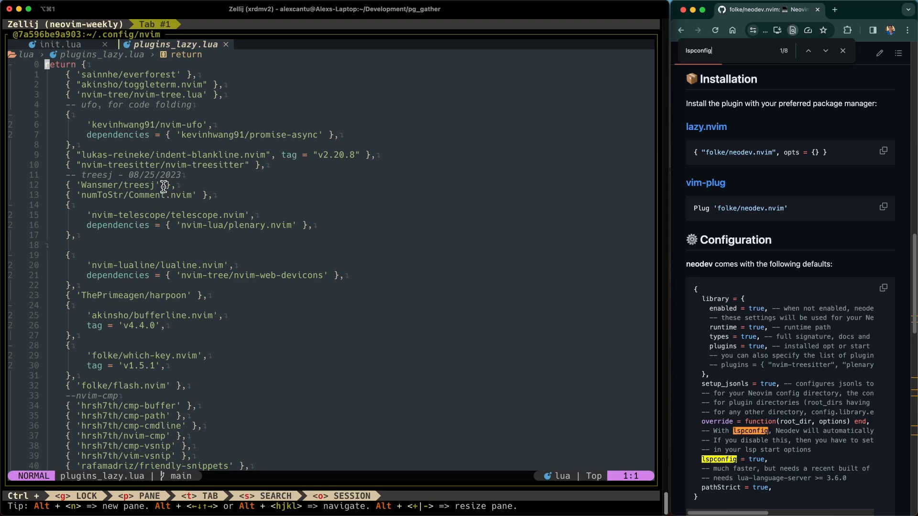
pyautogui.scroll(-3)
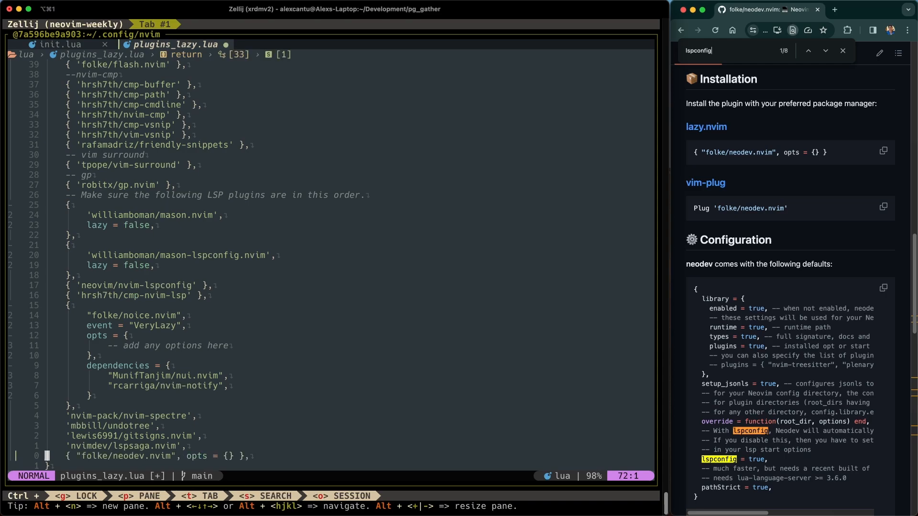
pyautogui.moveTo(319, 436)
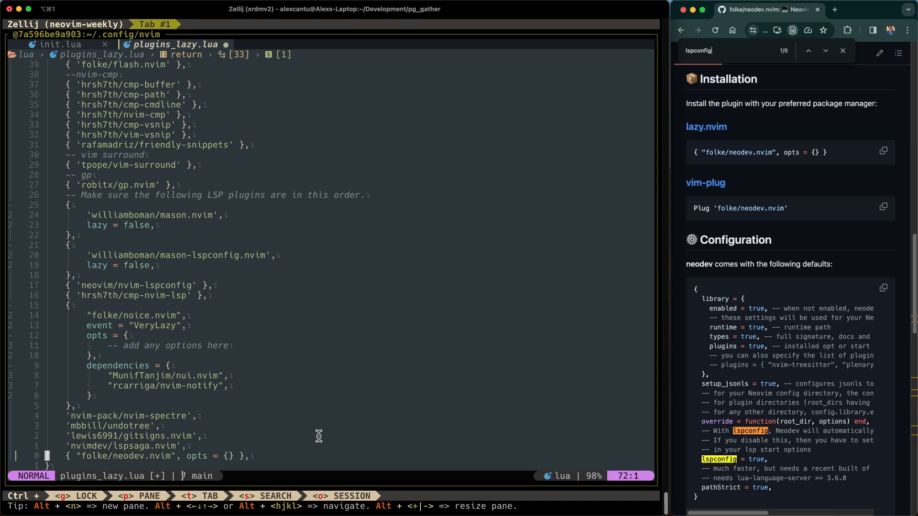
pyautogui.moveTo(310, 397)
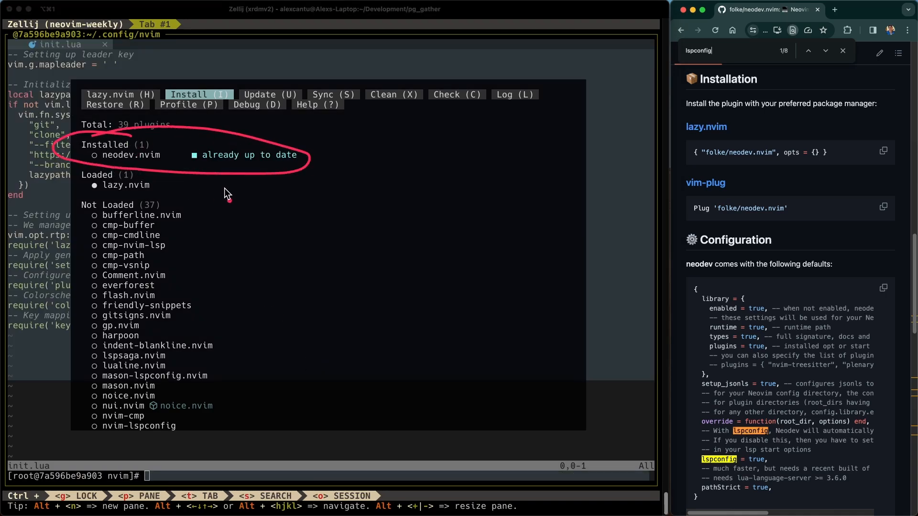
# Type 'clea' to clear the screen before restarting nvim to install neodev.nvim.
pyautogui.write('clea')
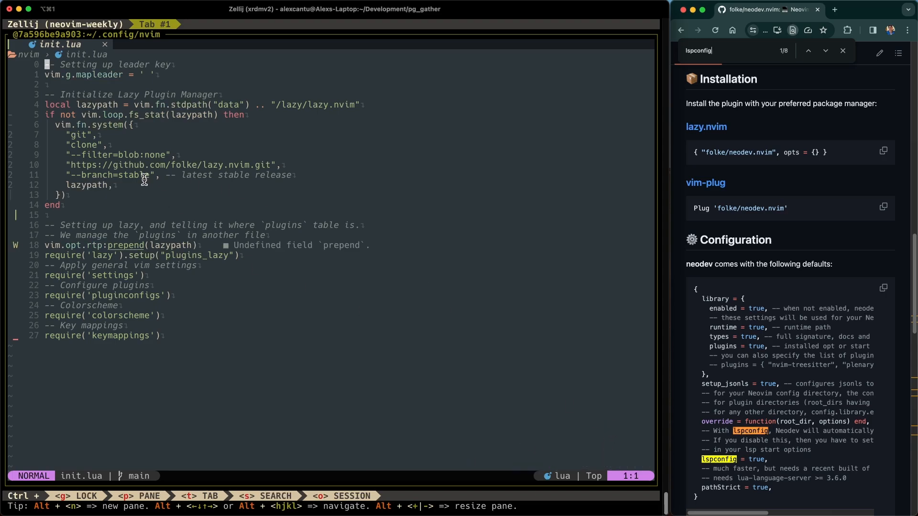
pyautogui.moveTo(109, 115)
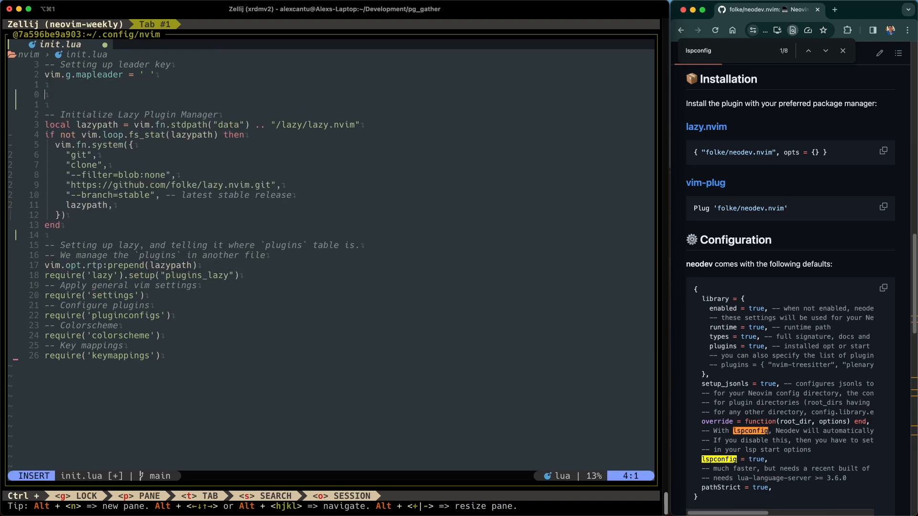
# Type vim.fn.eval on a new line, read eval's completion docs, then trim back to vim.fn.
pyautogui.write('vim')
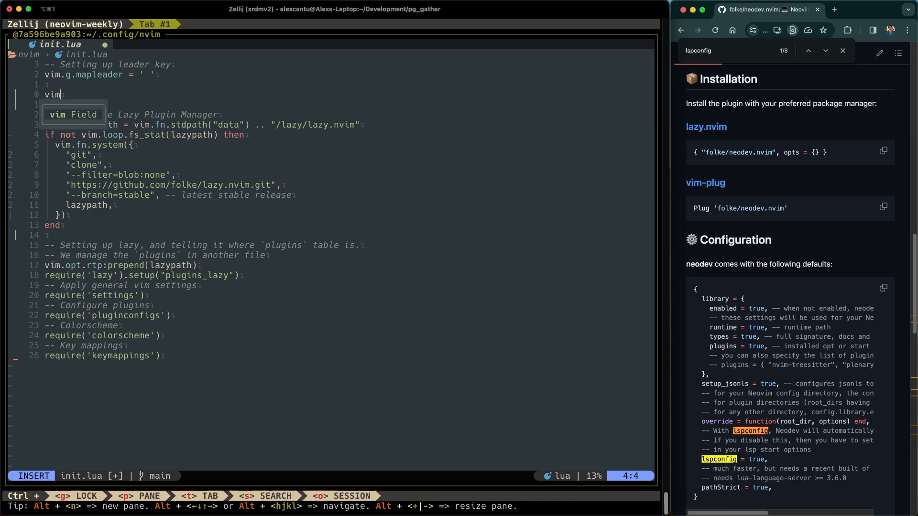
pyautogui.write('.')
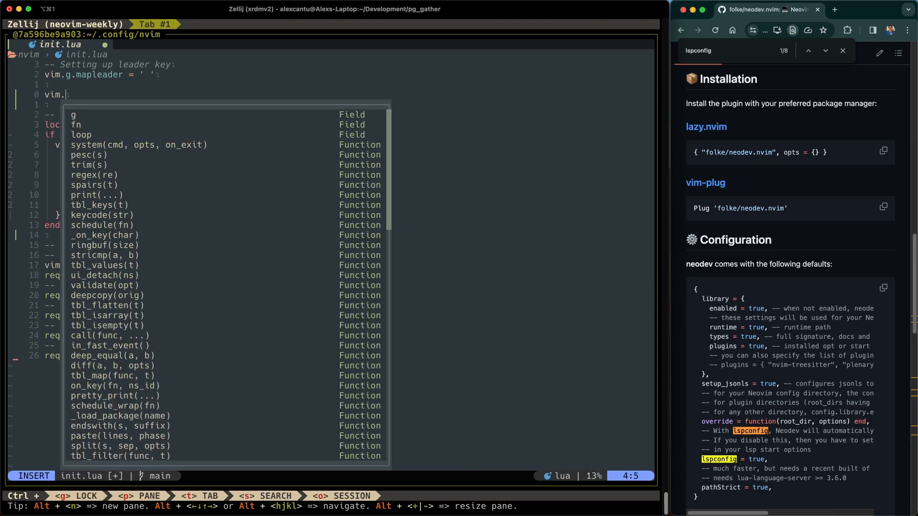
pyautogui.write('fn.')
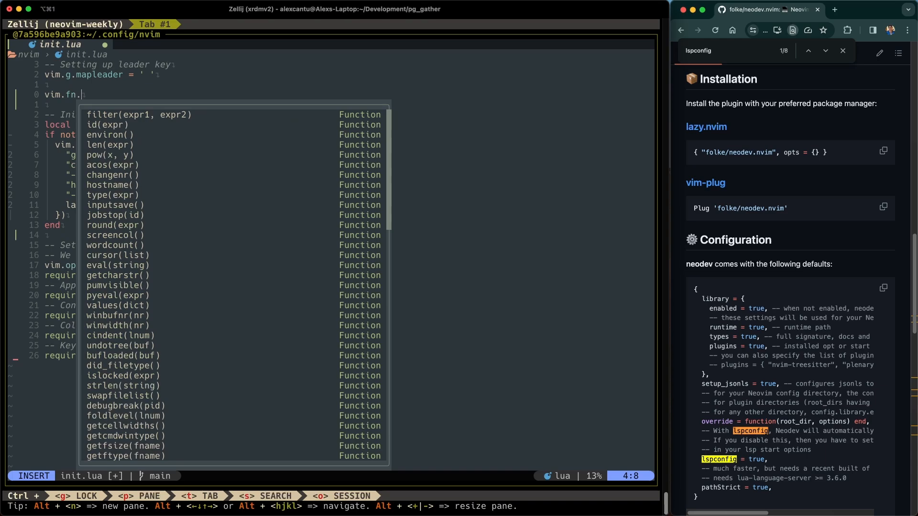
pyautogui.write('eval')
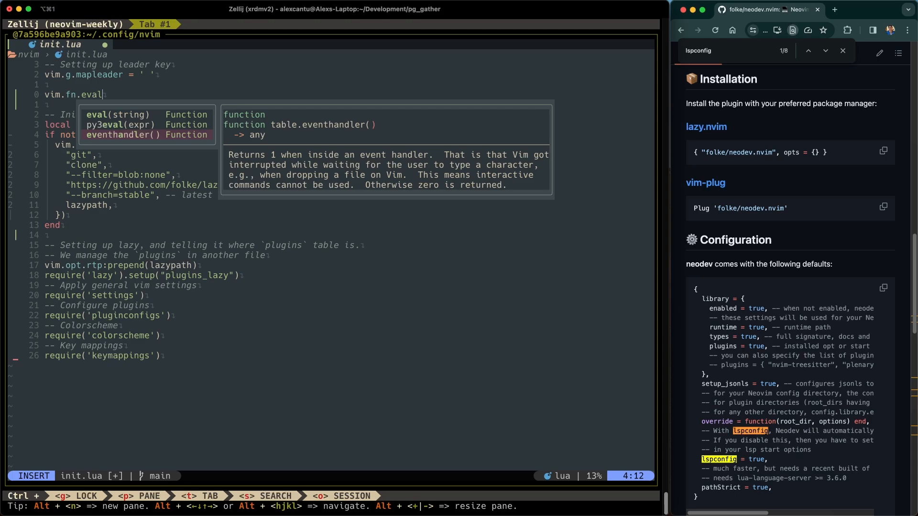
pyautogui.press('Up')
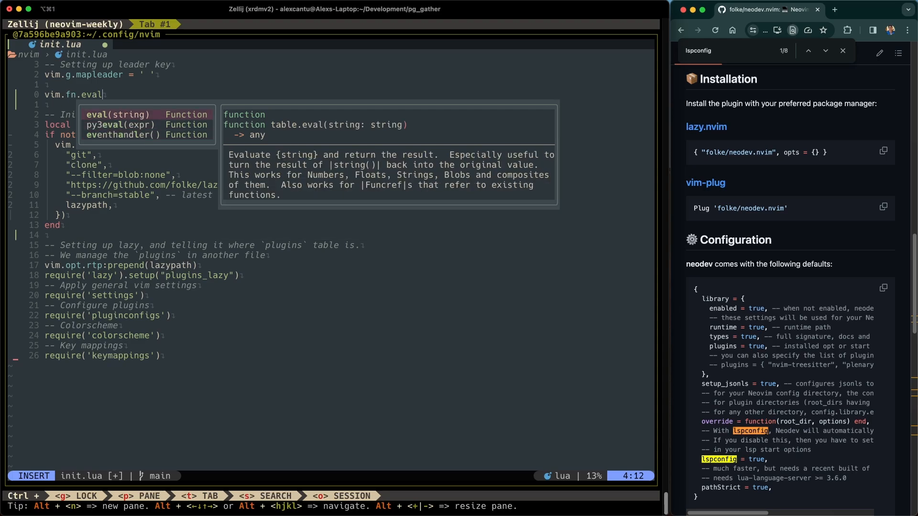
pyautogui.press('Escape')
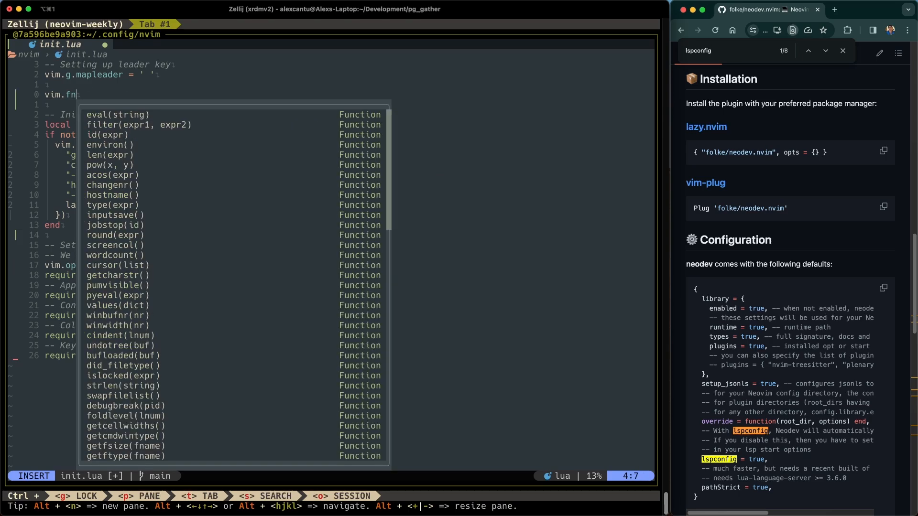
# Type vim.api.nvim_exec and browse completion docs for nvim_exec and nvim_buf_set_extmark.
pyautogui.write('api')
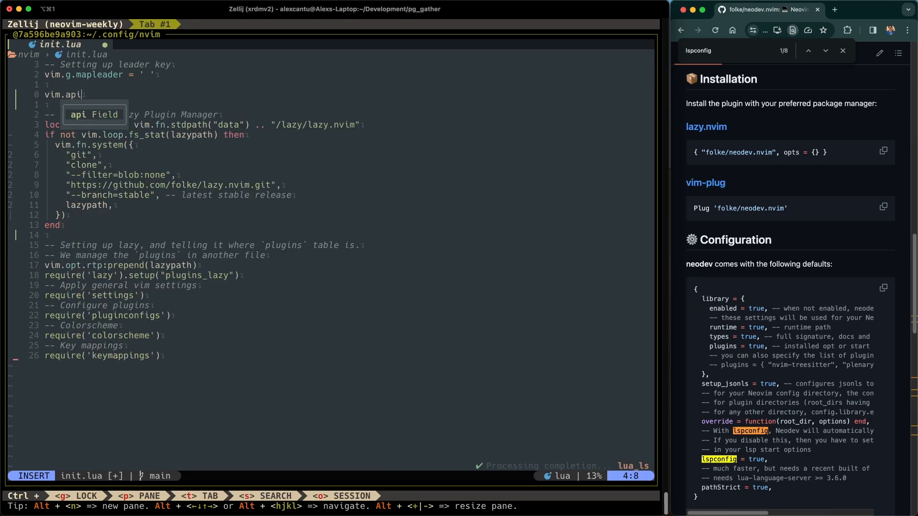
pyautogui.write('.')
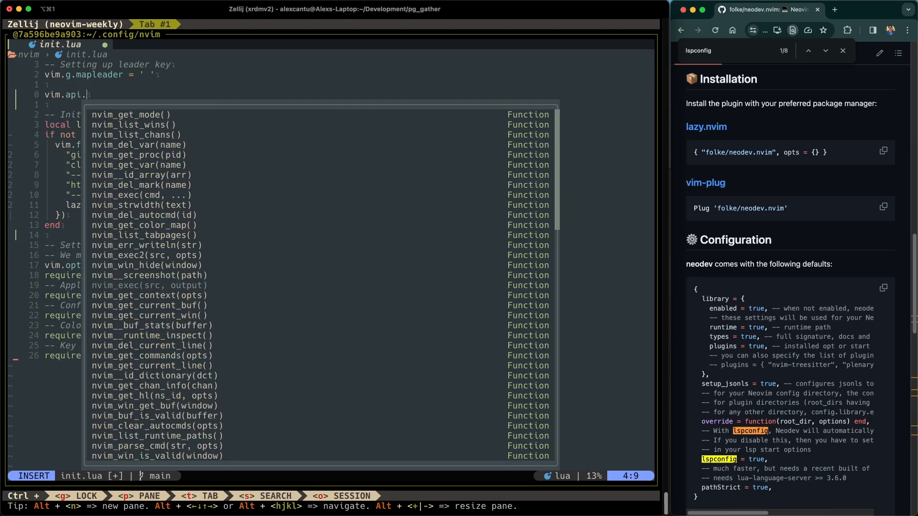
pyautogui.write('nvim_')
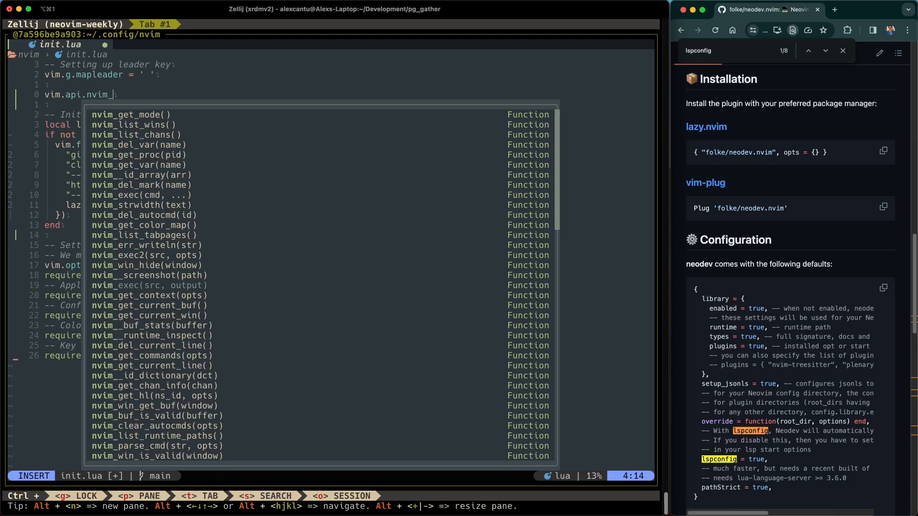
pyautogui.write('exec')
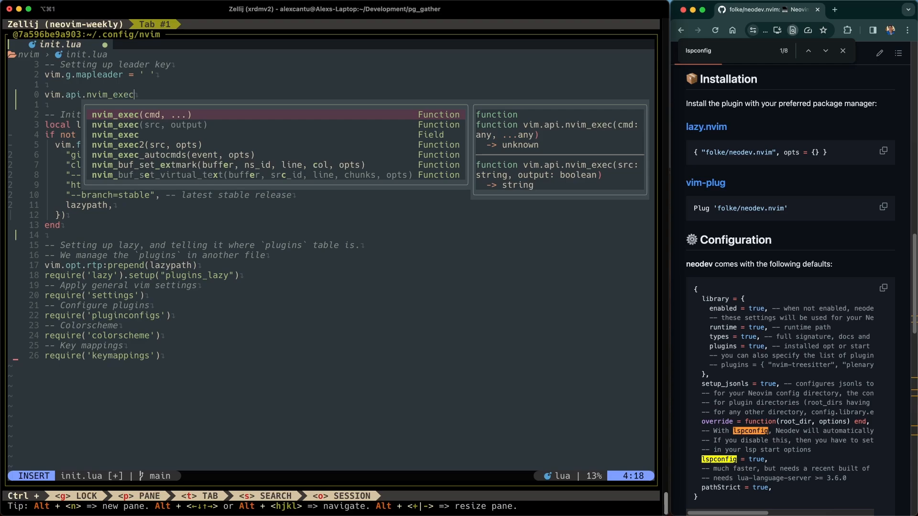
pyautogui.moveTo(522, 135)
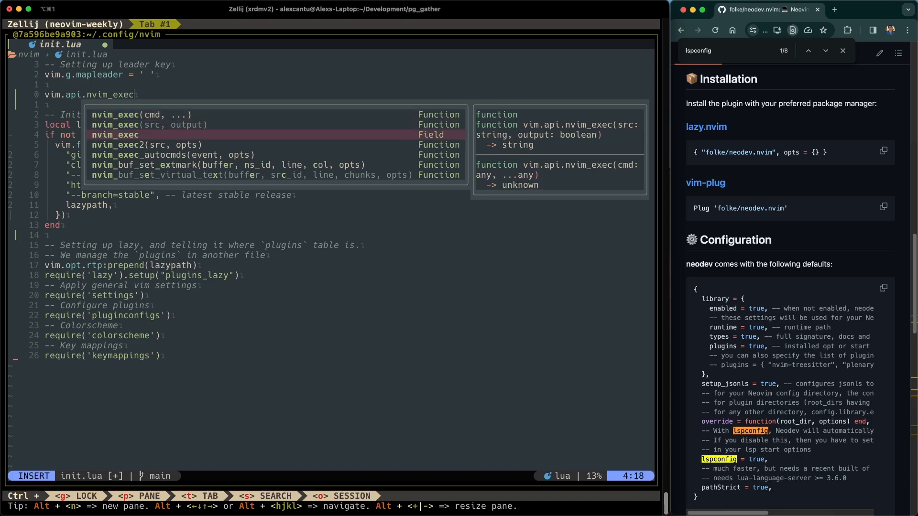
pyautogui.press('Down')
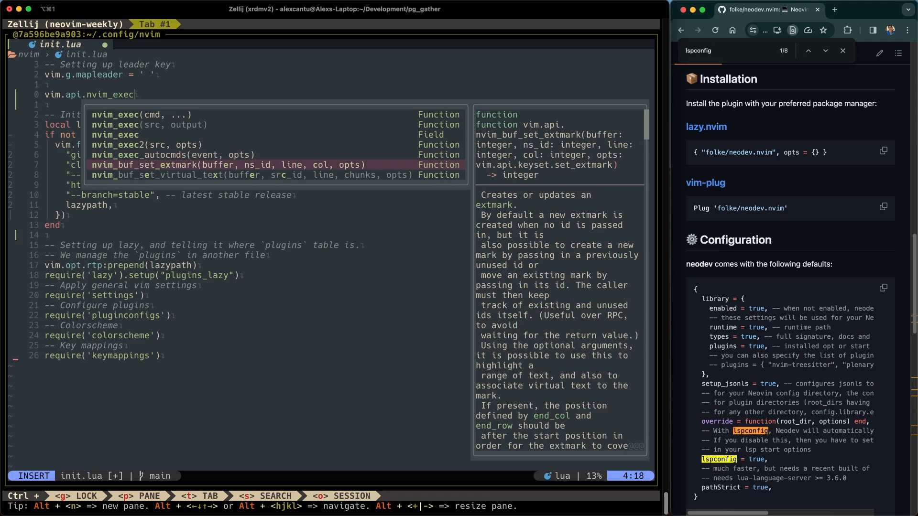
pyautogui.press('Down')
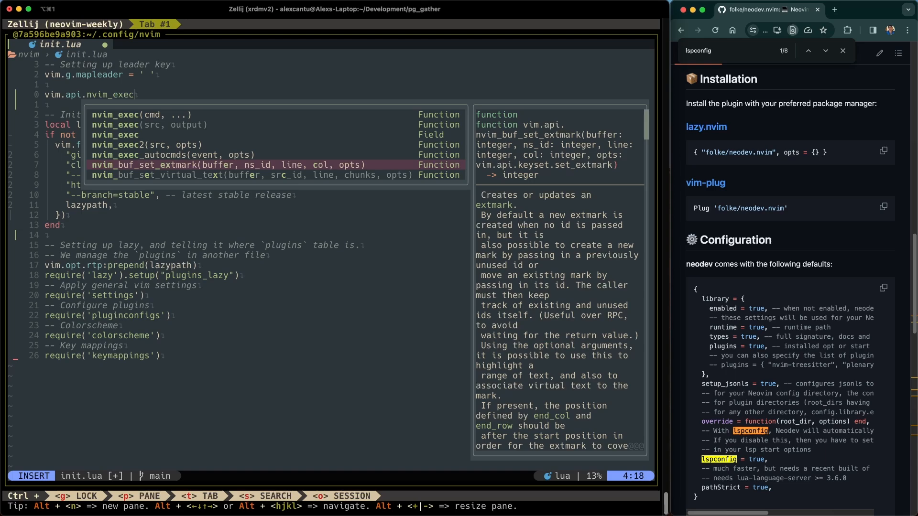
pyautogui.press('Escape')
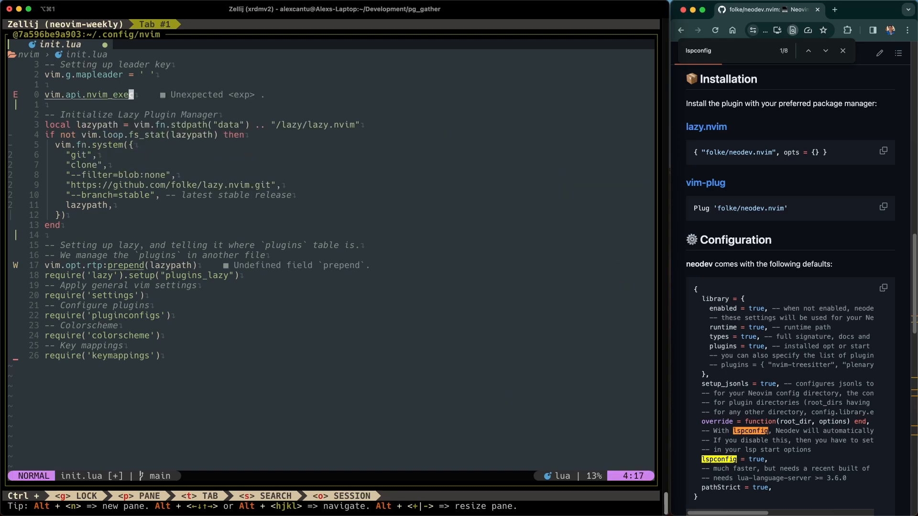
pyautogui.moveTo(104, 221)
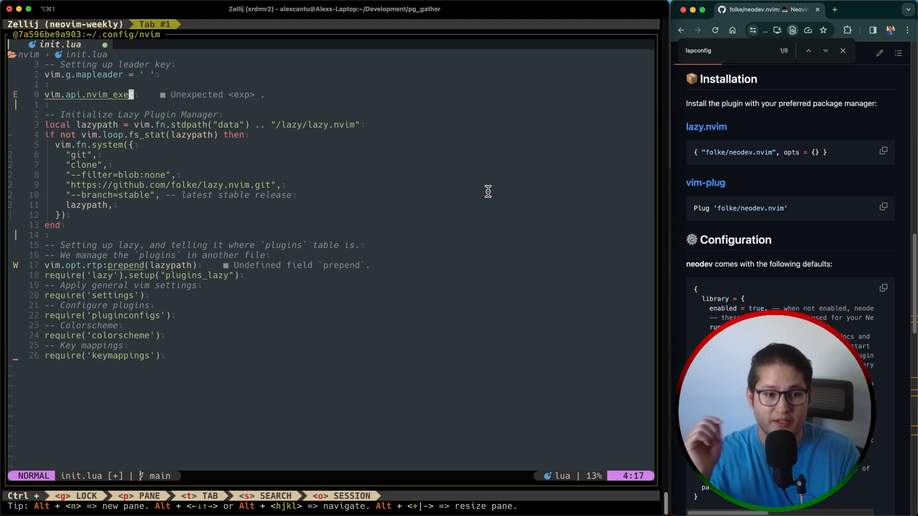
pyautogui.moveTo(172, 255)
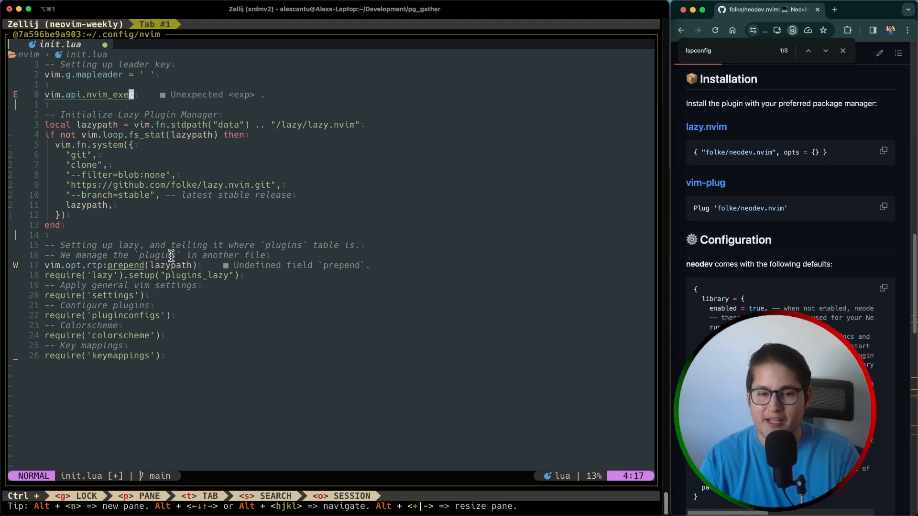